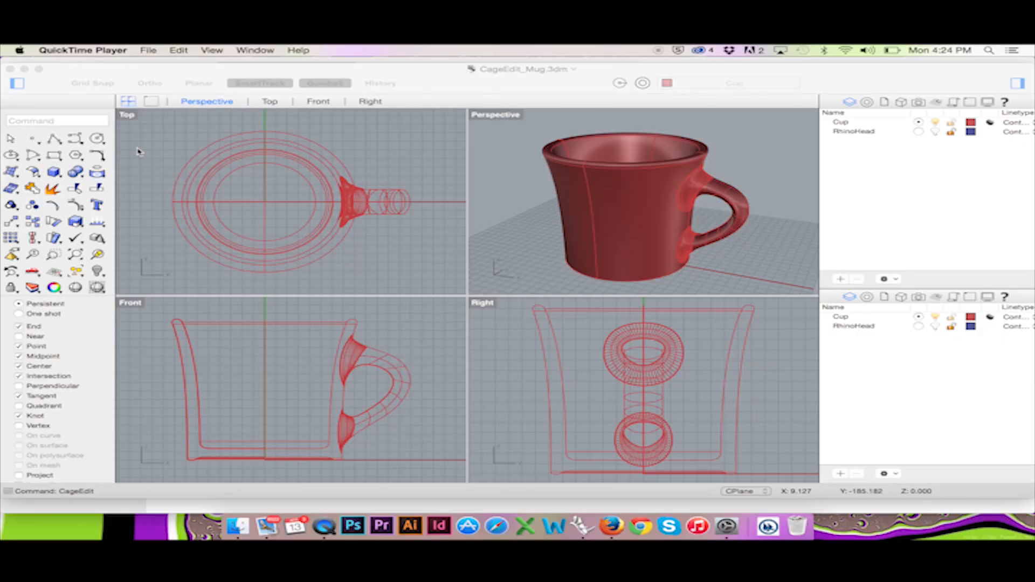
mouse_move(106, 135)
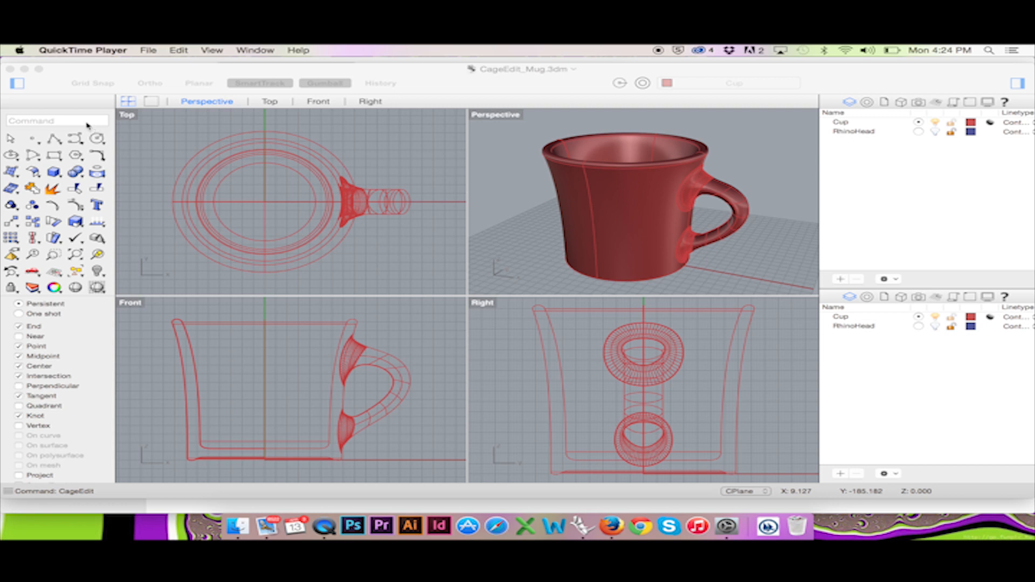
mouse_move(84, 125)
type("Cage")
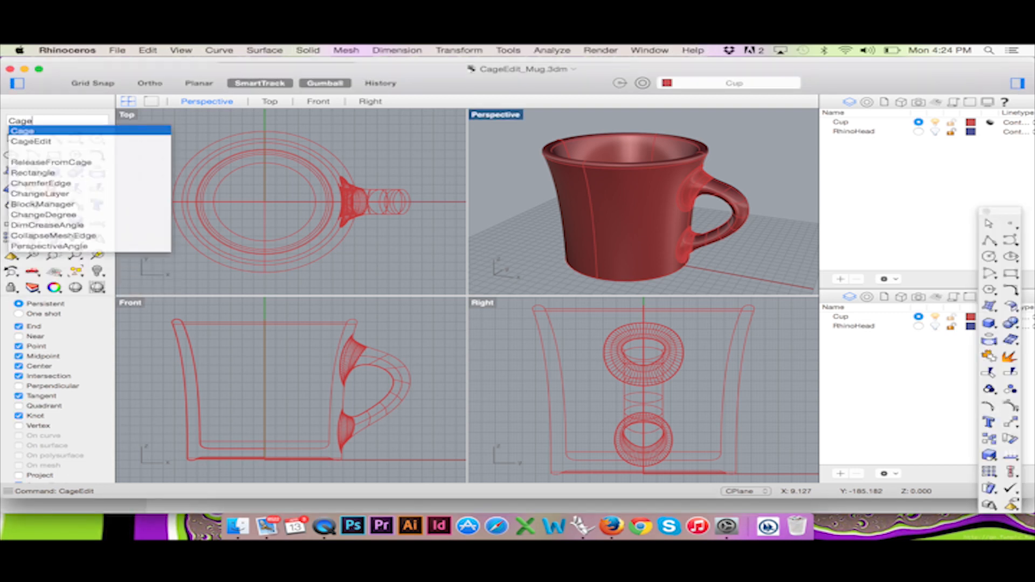
Step: Start CageEdit and select the mug as the captive object
left_click(32, 141)
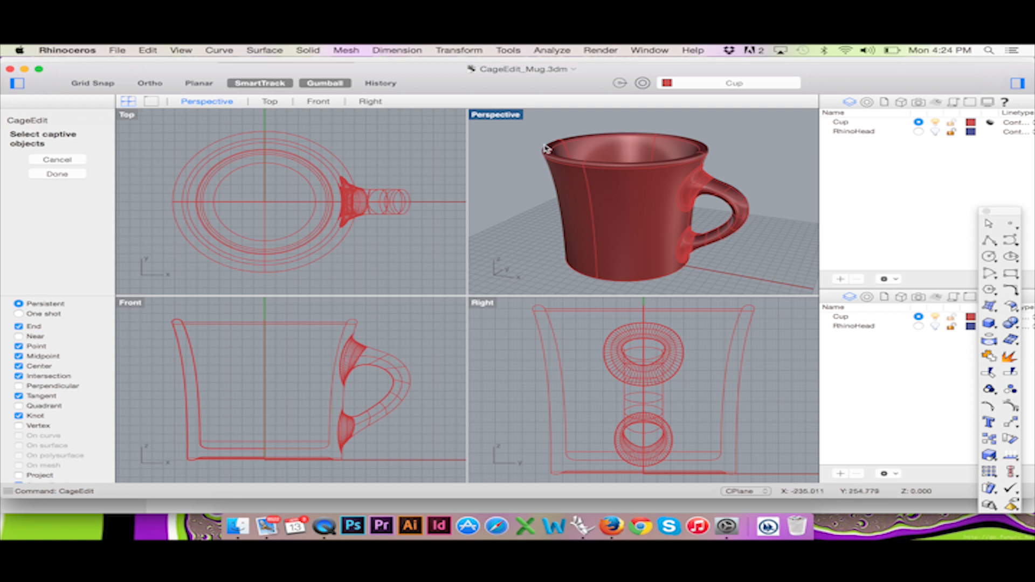
left_click(628, 198)
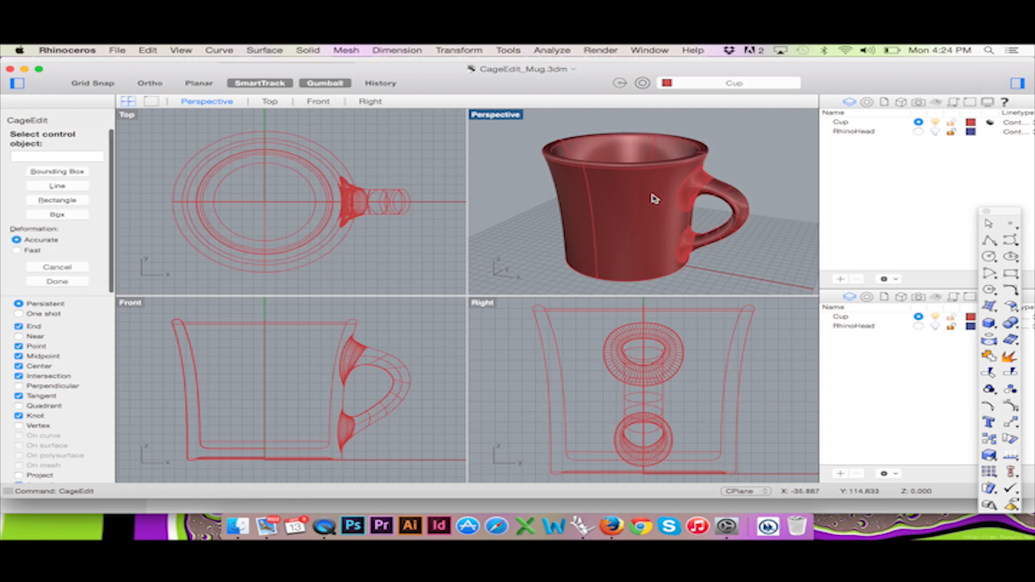
mouse_move(721, 230)
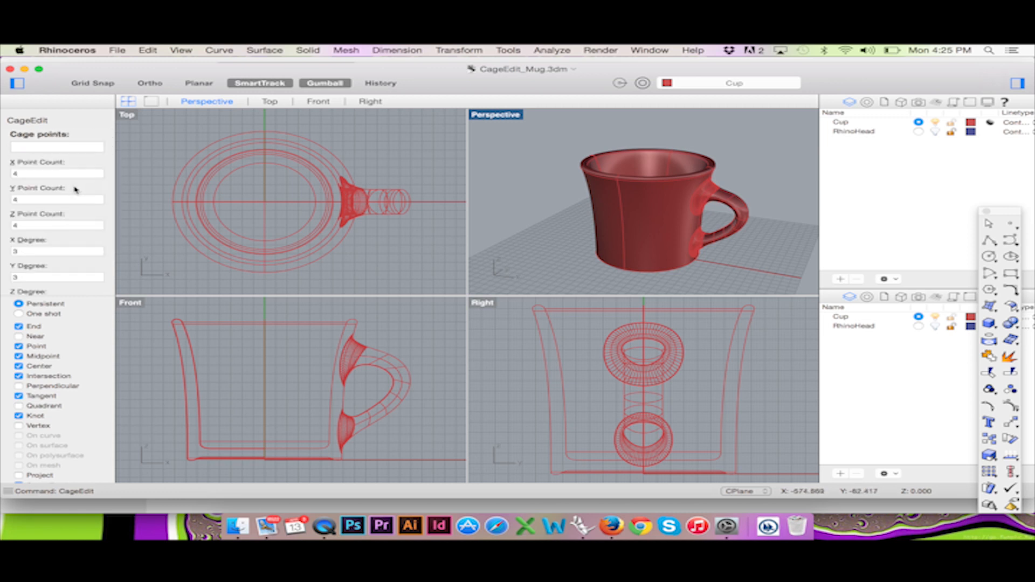
mouse_move(579, 153)
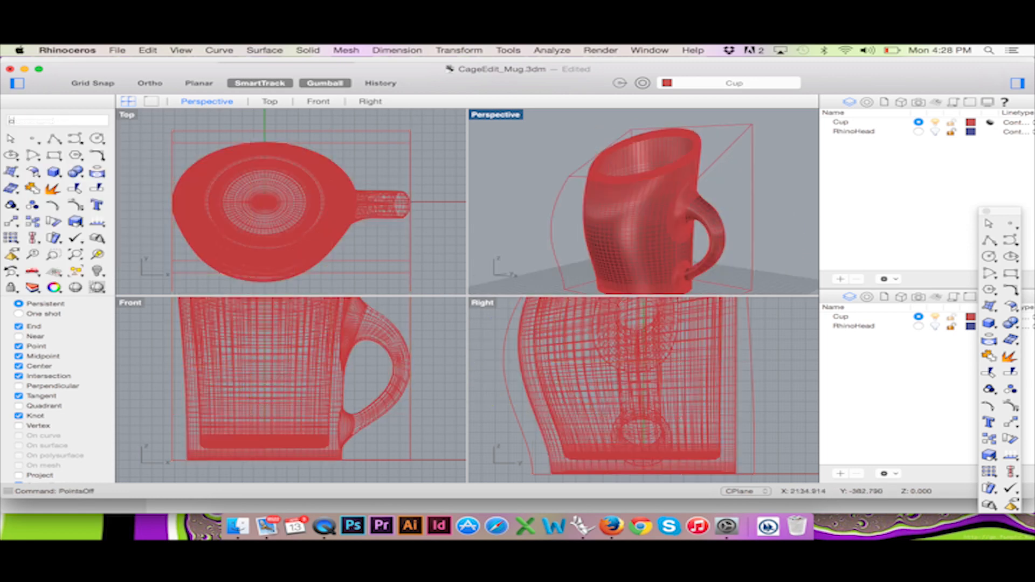
type("Cage")
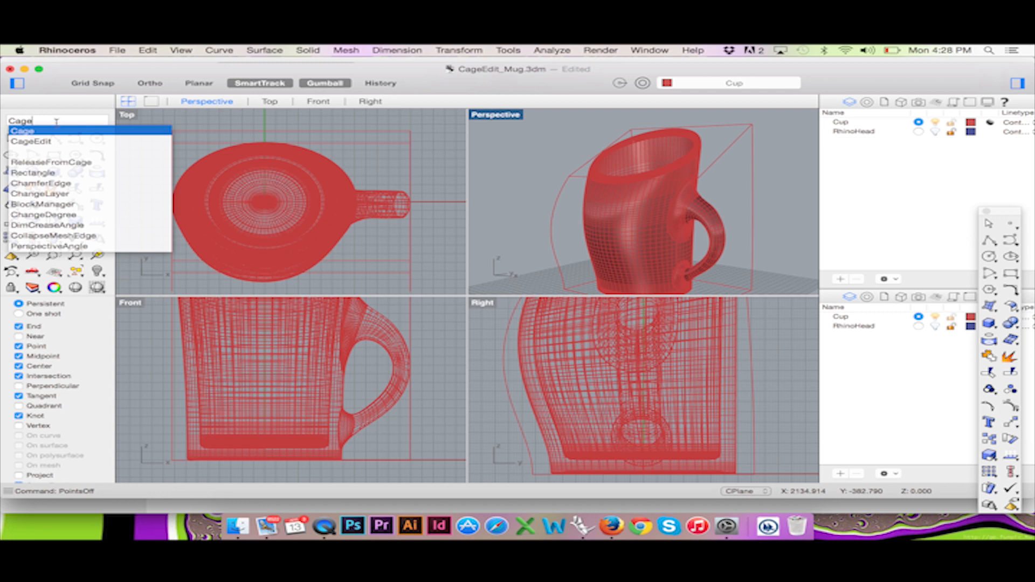
left_click(22, 131)
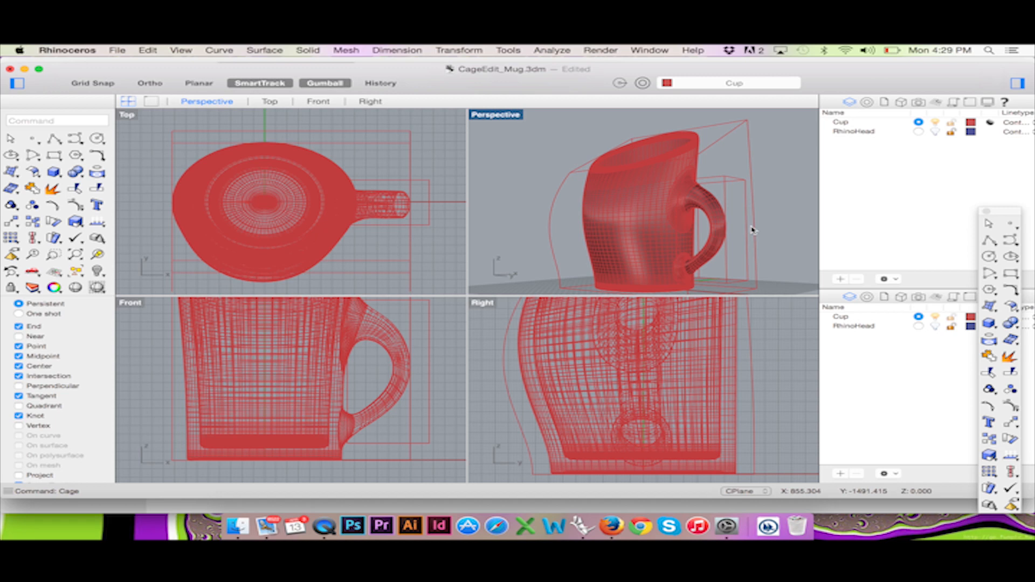
type("c")
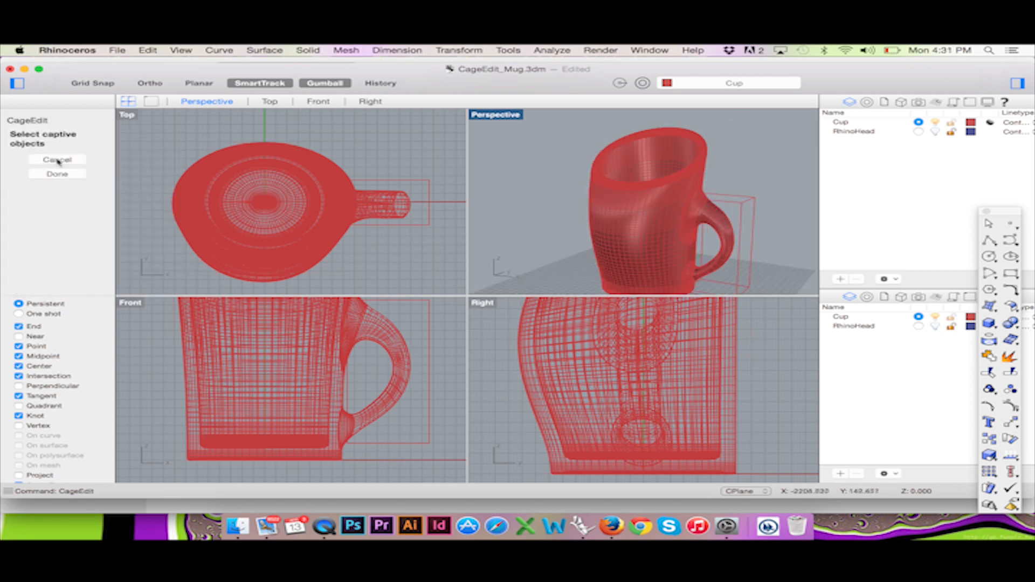
Step: Bind the mug to the handle box as a Local cage with falloff distance 5
left_click(640, 224)
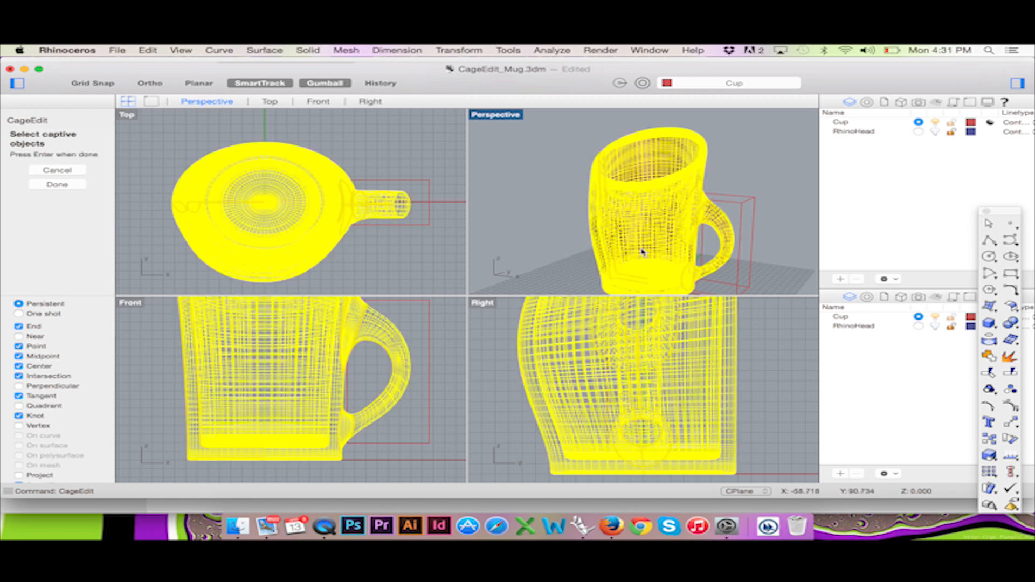
left_click(57, 184)
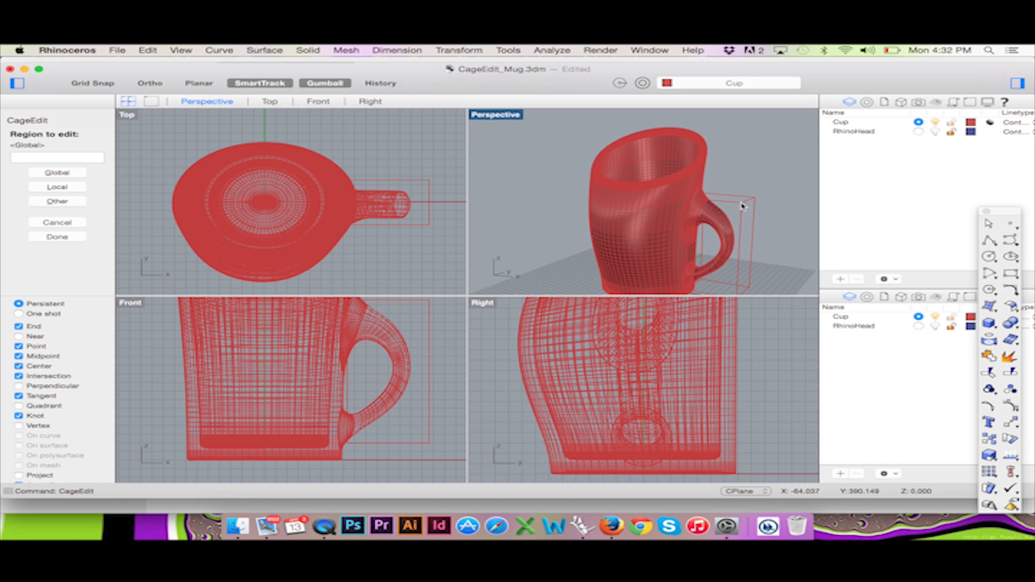
mouse_move(93, 192)
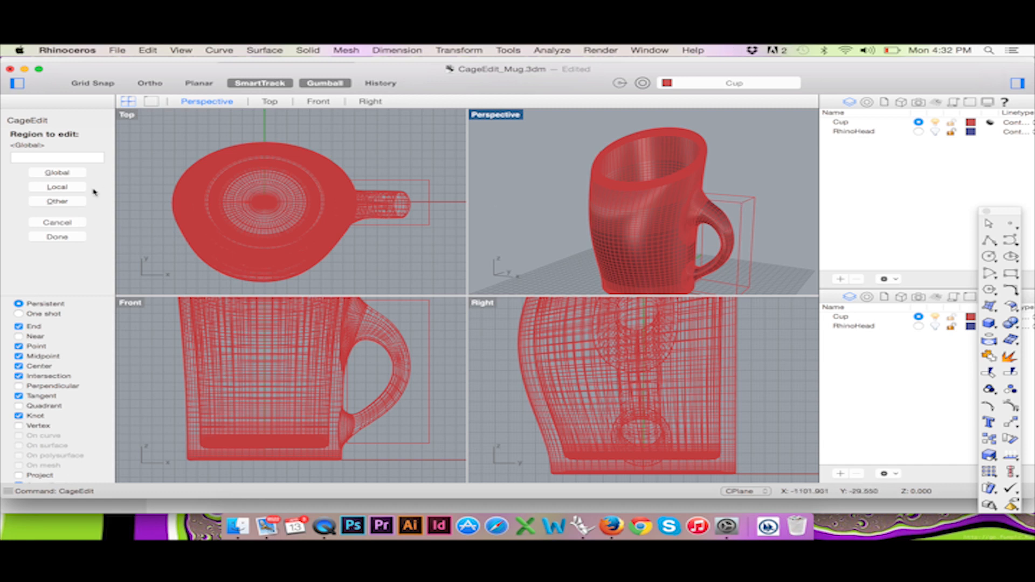
left_click(57, 172)
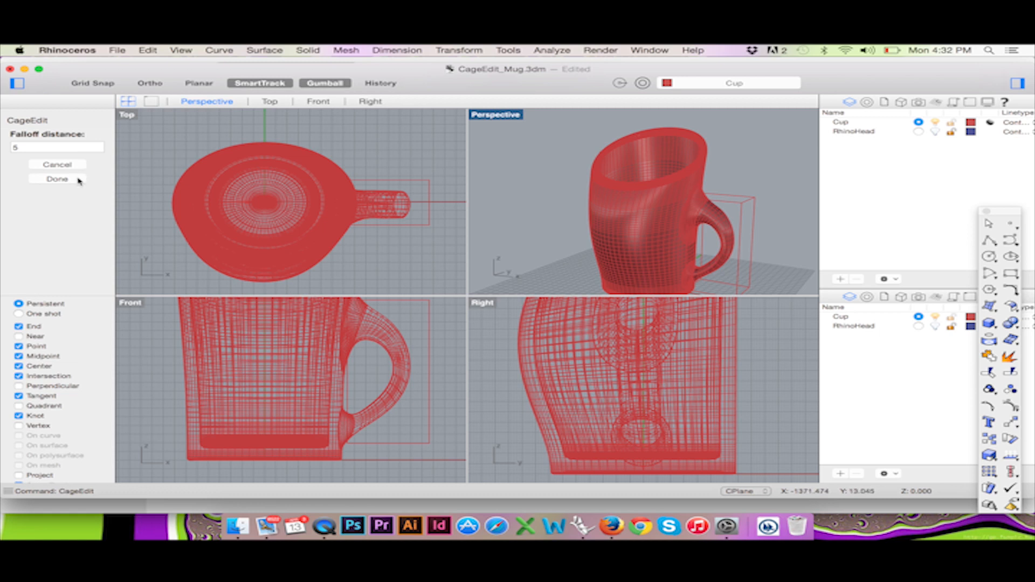
left_click(56, 179)
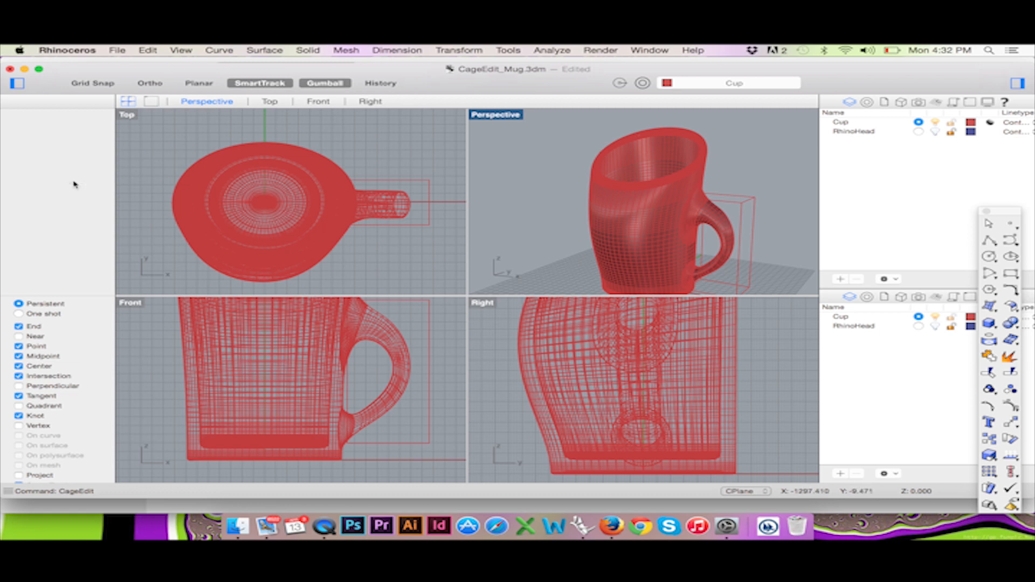